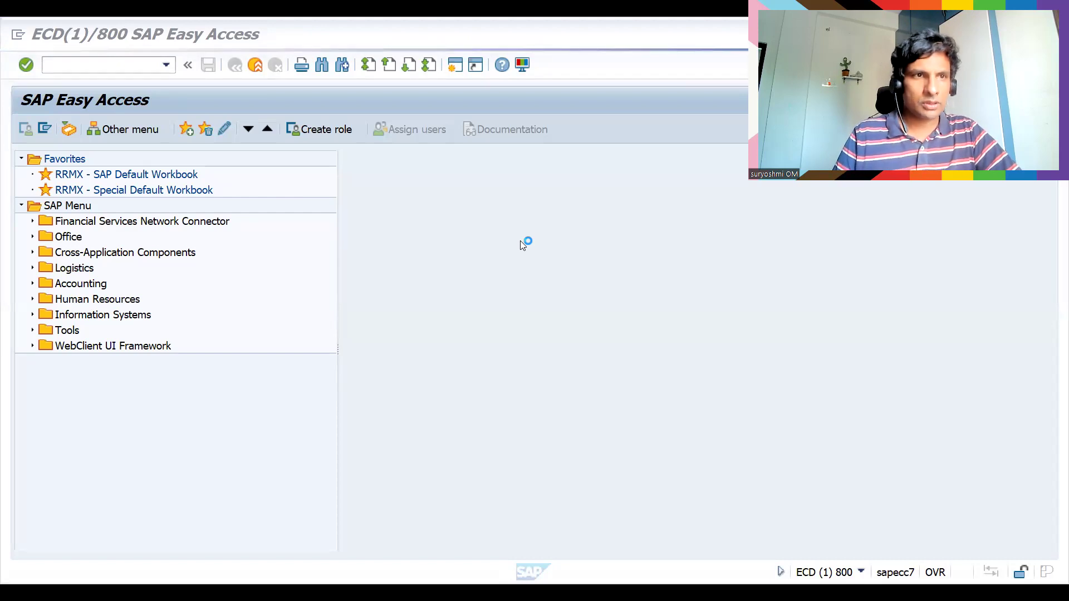
type("xd0")
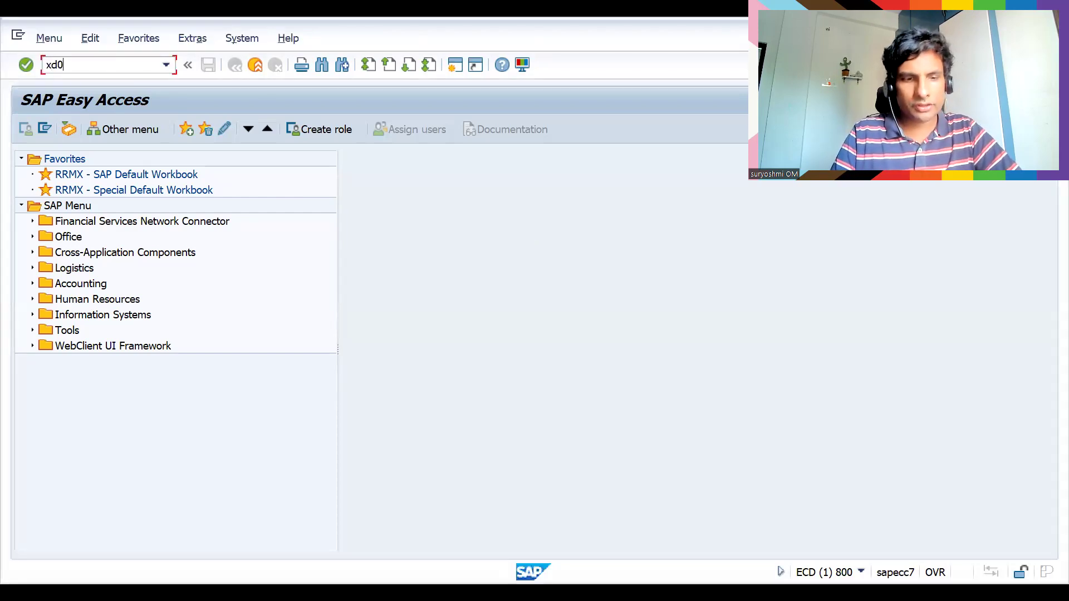
key("Enter")
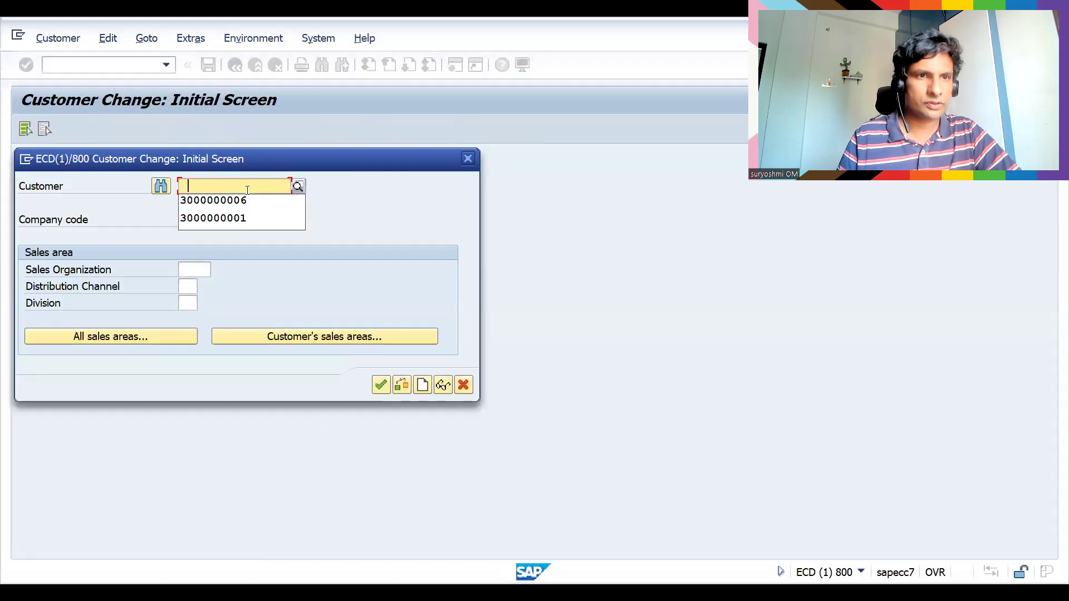
left_click(213, 200)
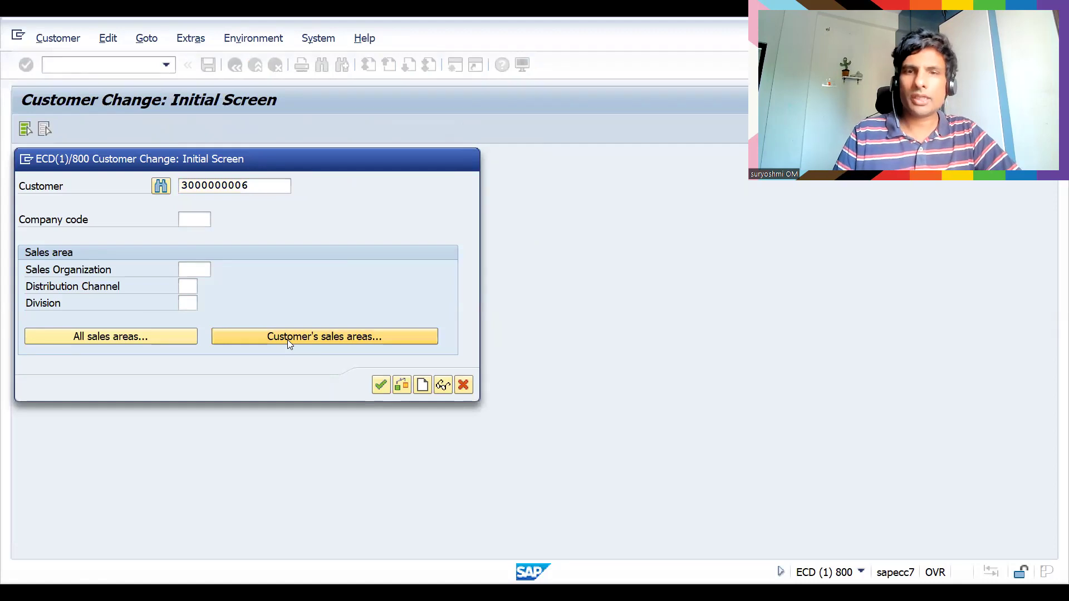
left_click(324, 337)
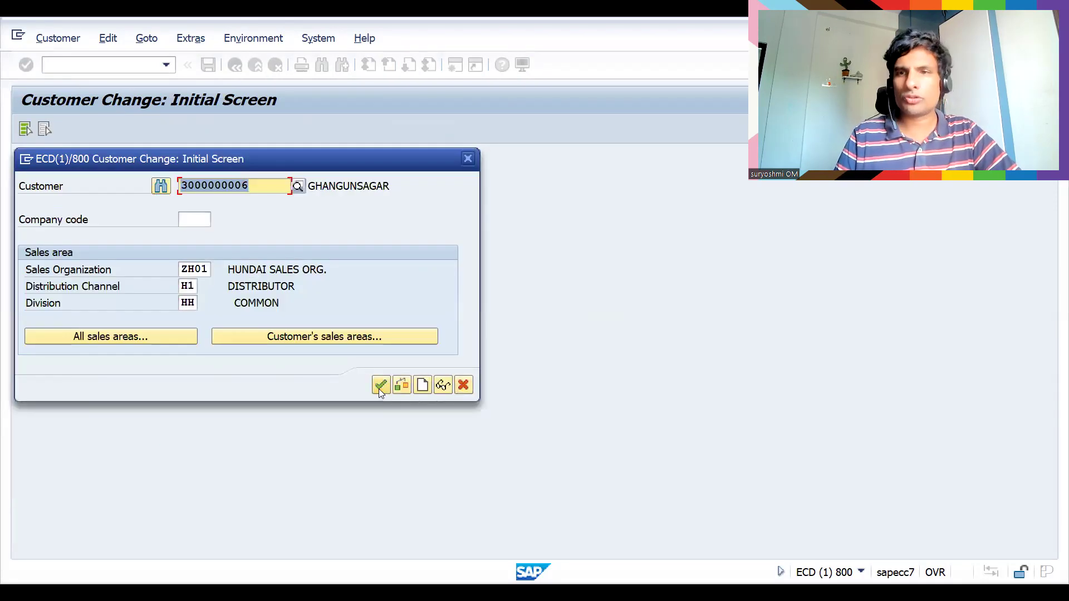
left_click(380, 385)
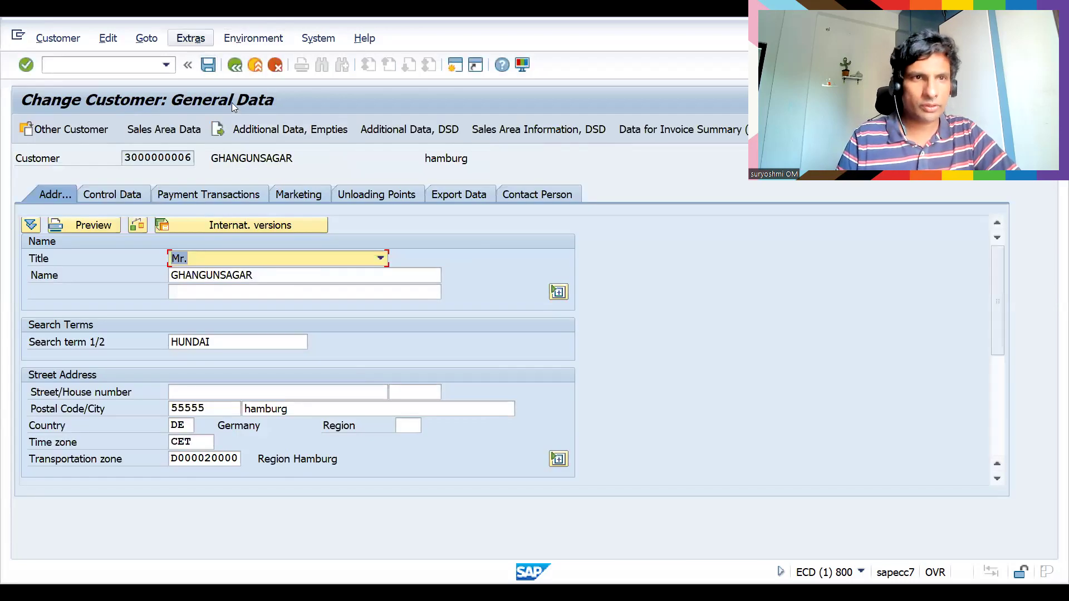
Step: Browse the Extras menu of extra customer functions without choosing anything
left_click(190, 37)
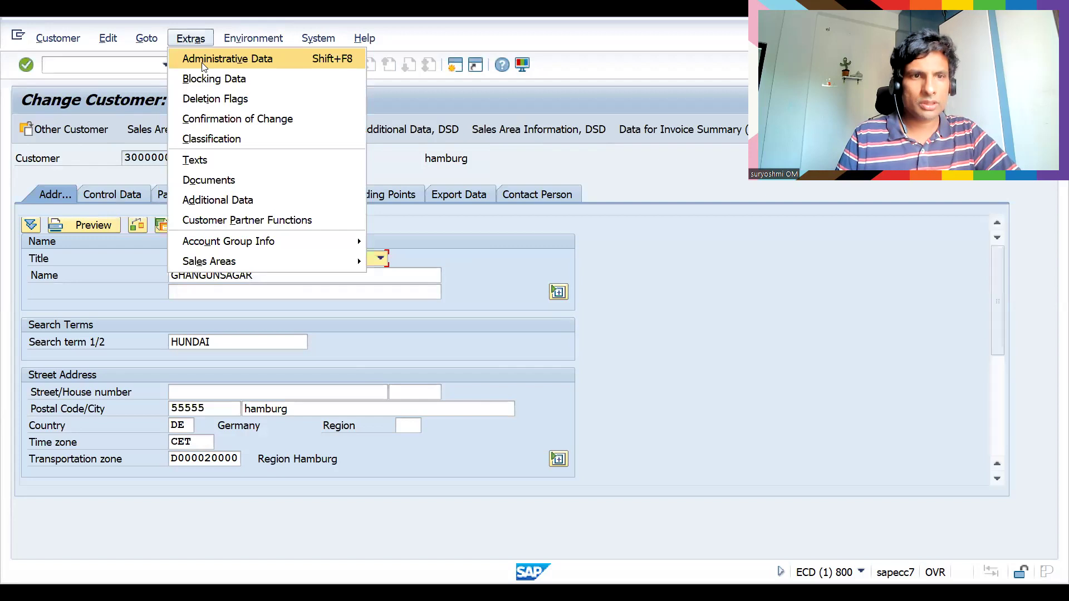
left_click(227, 58)
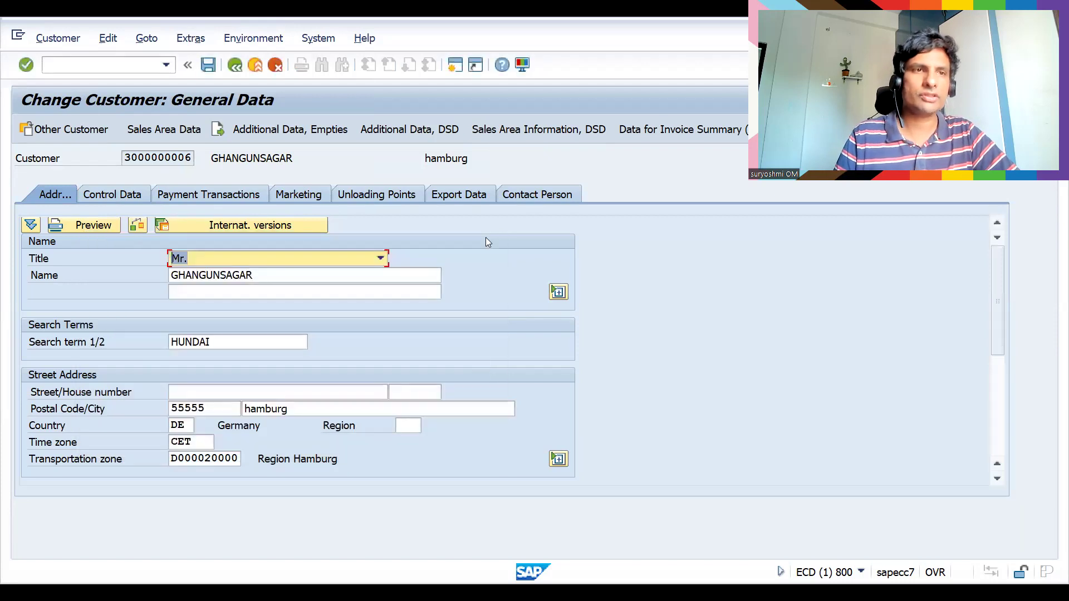
type("/nxd0")
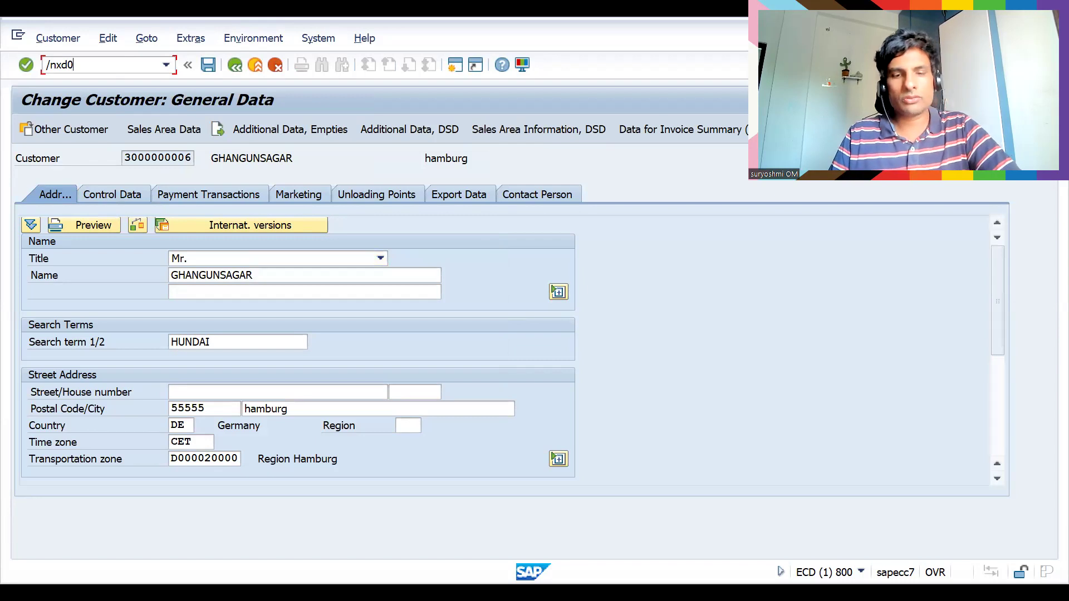
type("7")
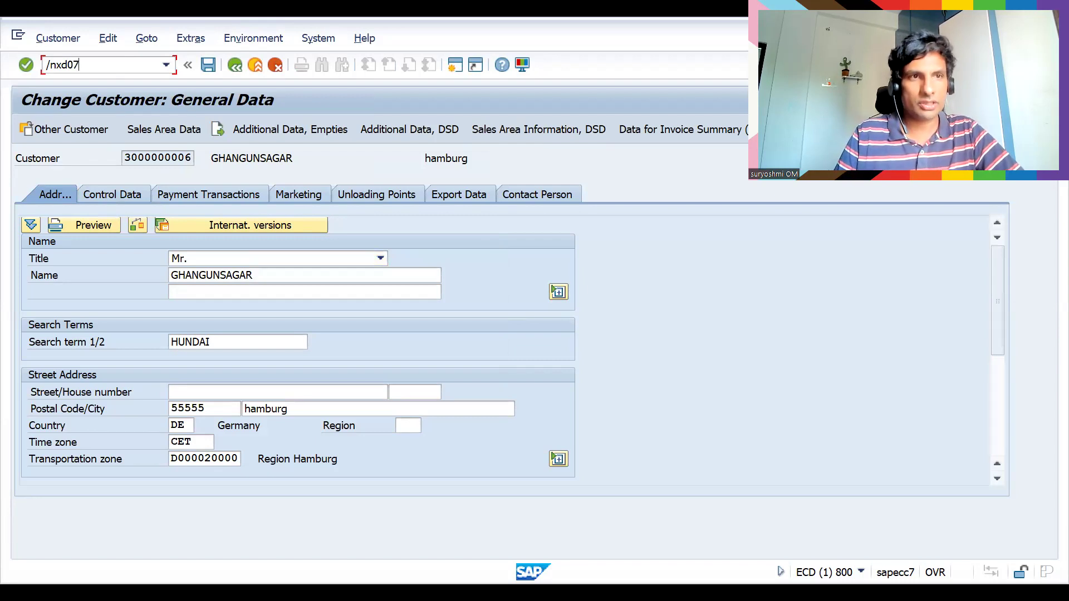
key("Enter")
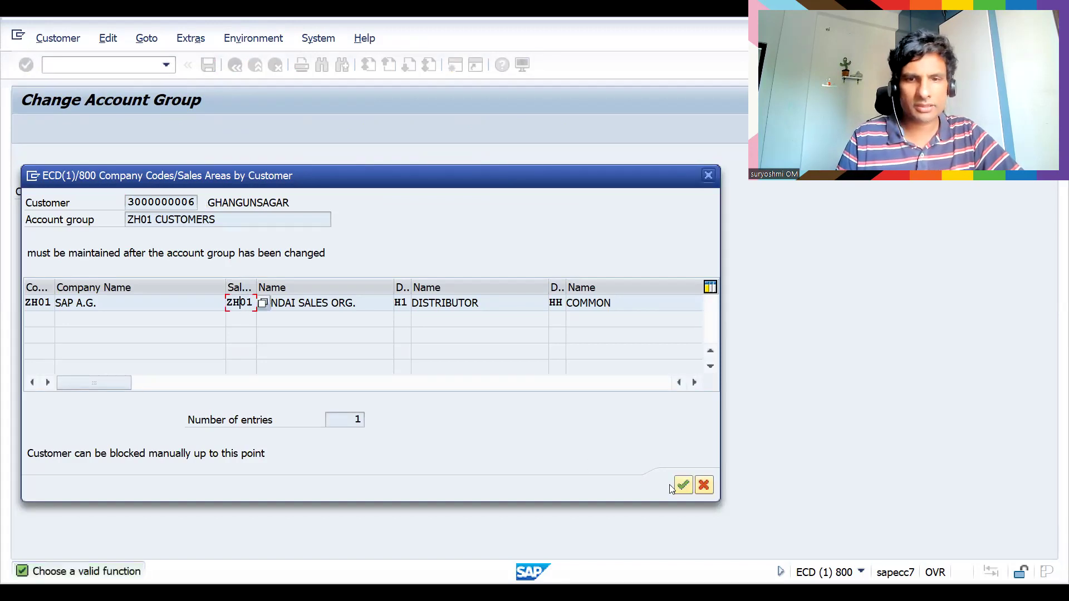
Step: Acknowledge the sales areas popup, choose new account group ZH09 and save the change
left_click(683, 485)
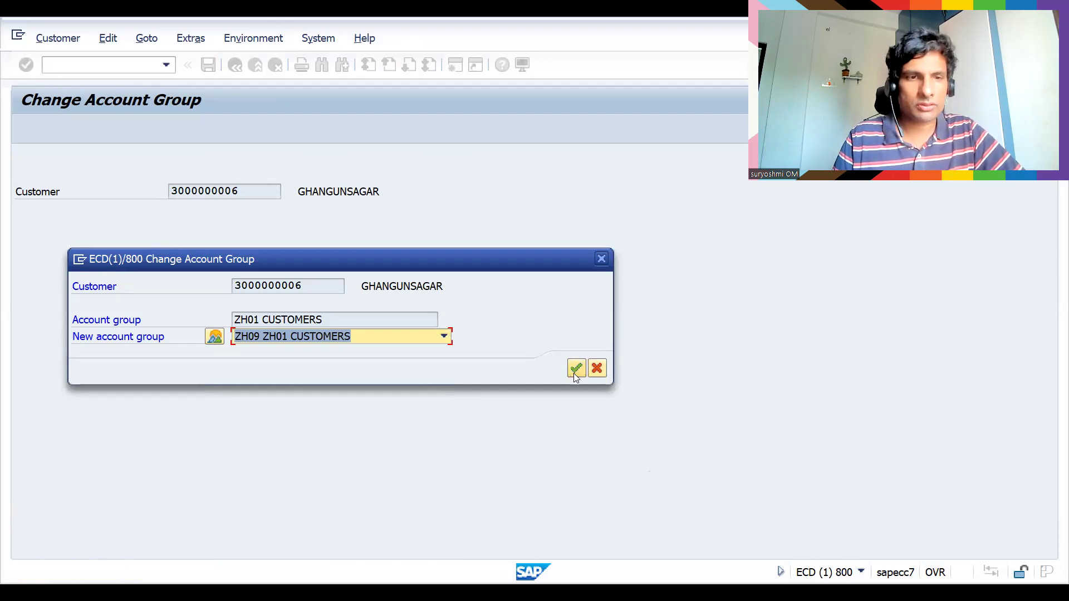
left_click(576, 368)
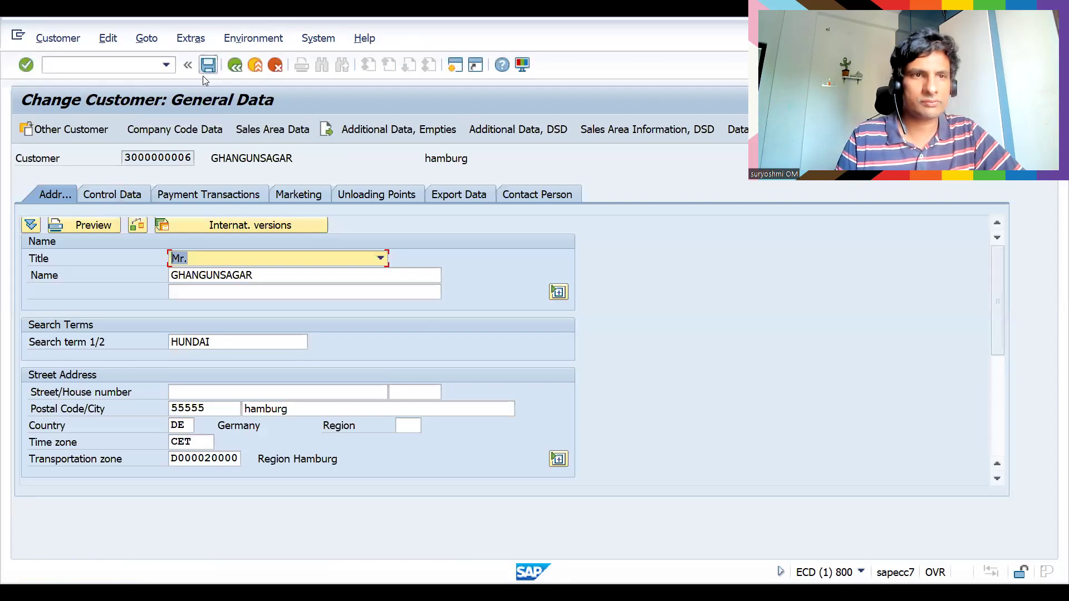
left_click(271, 129)
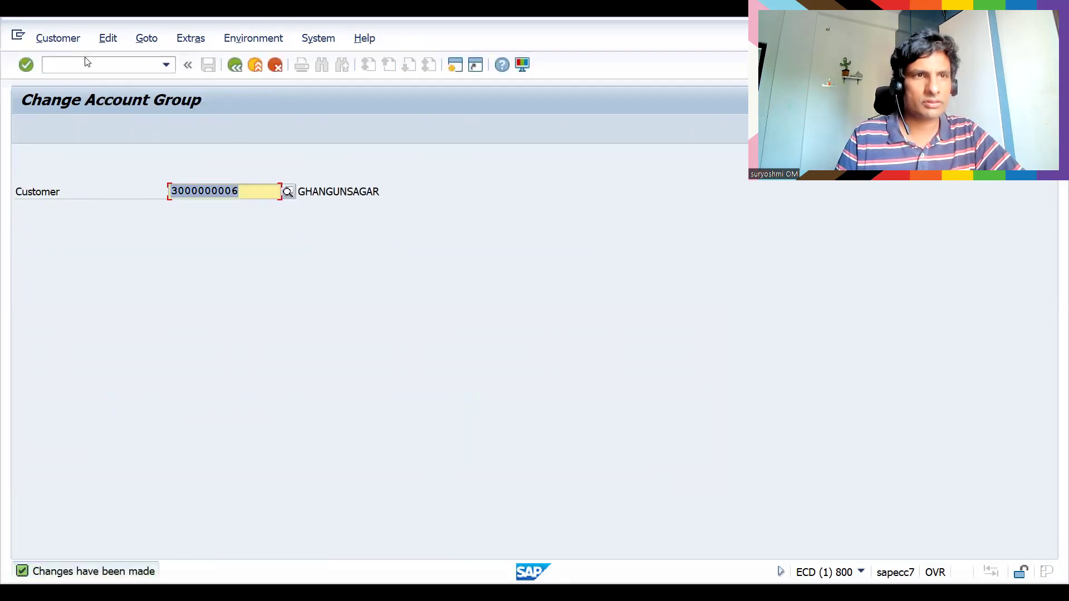
type("/nx")
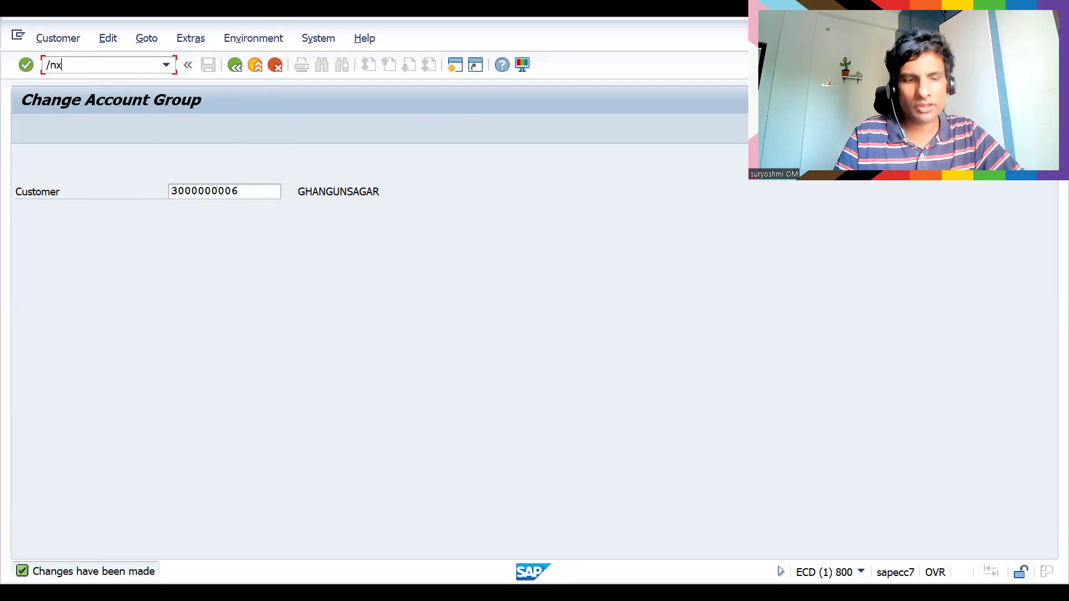
key("Enter")
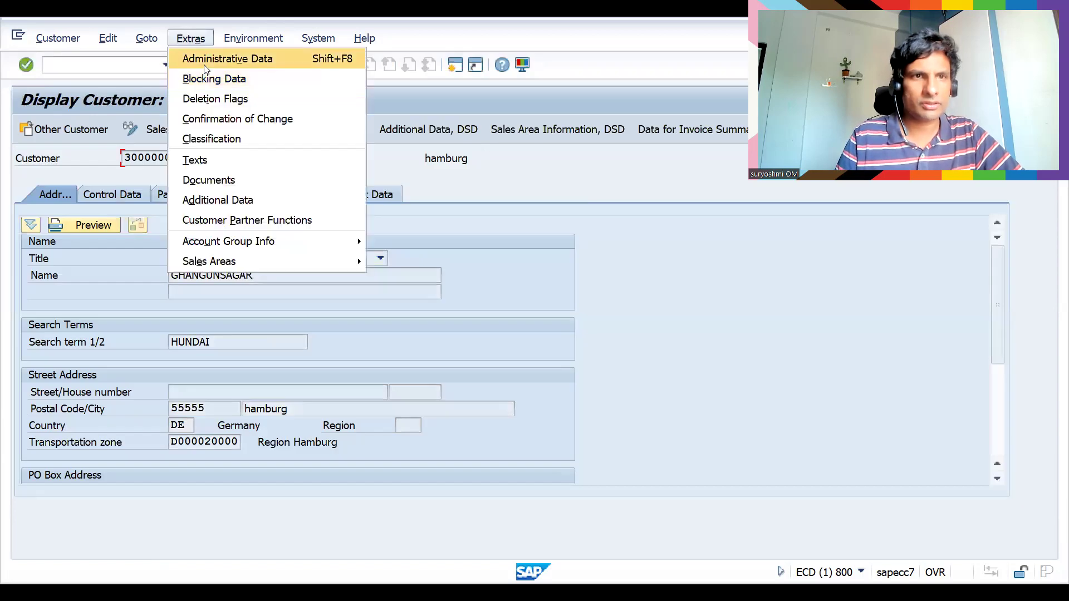
left_click(227, 59)
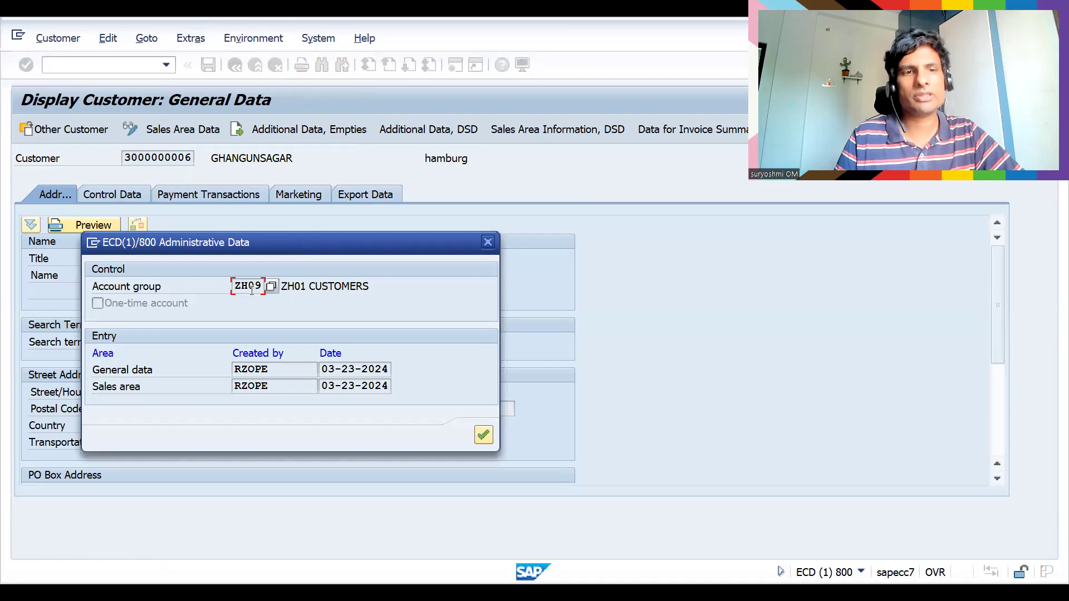
mouse_move(482, 264)
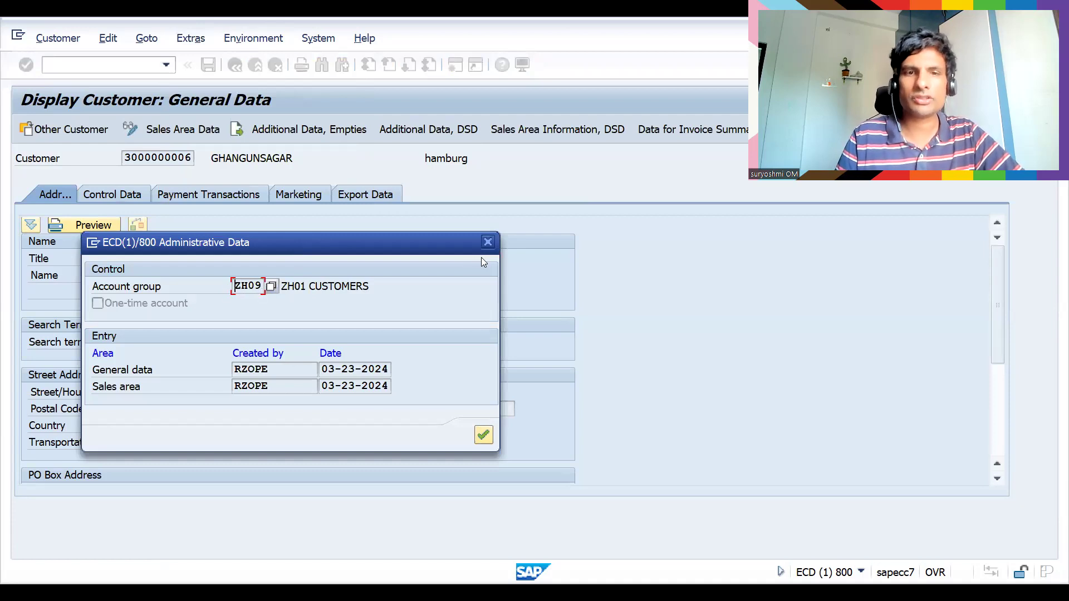
left_click(487, 243)
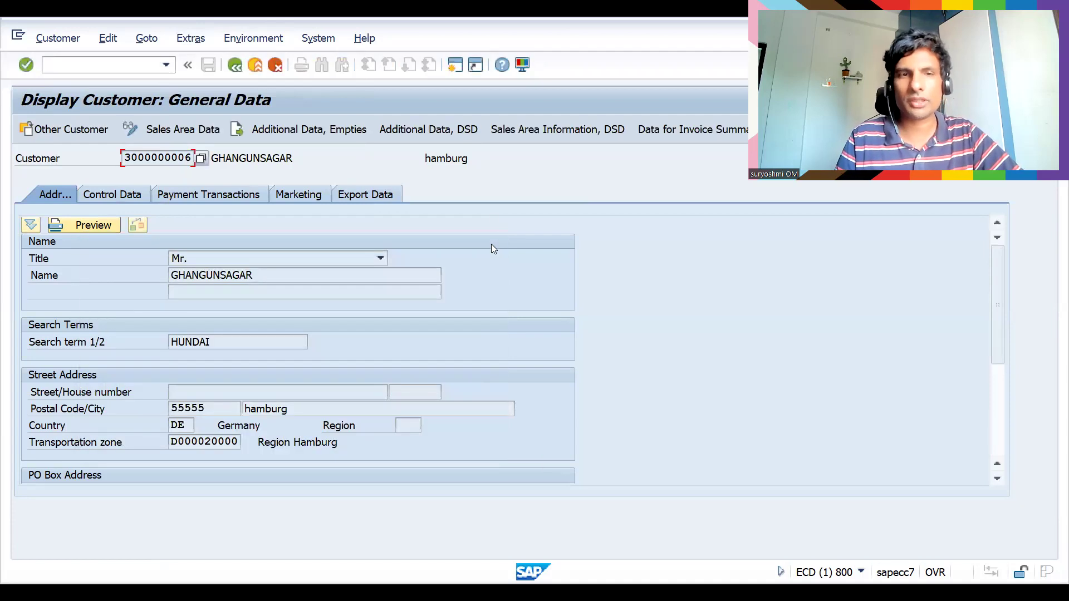
mouse_move(452, 198)
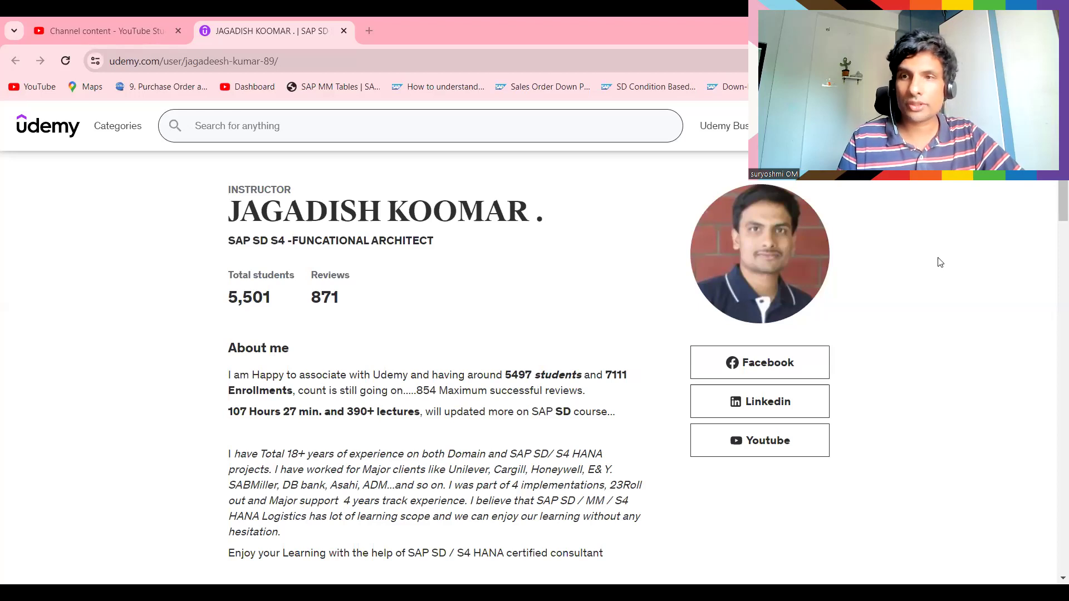
Step: Browse the instructor's Udemy course list, then switch to the YouTube Studio channel content
scroll("down", 3)
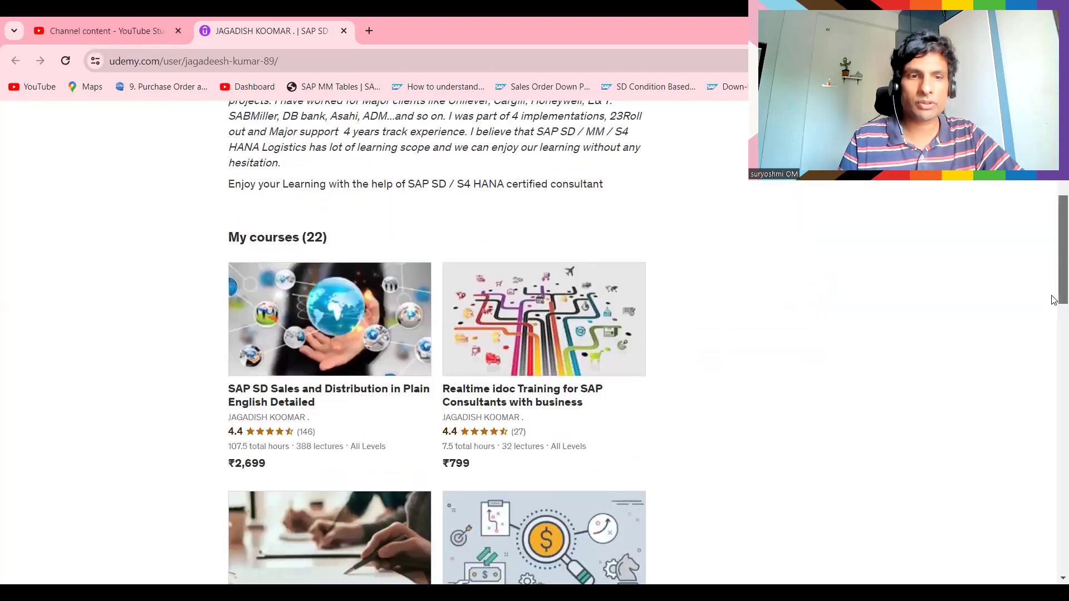
scroll("down", 3)
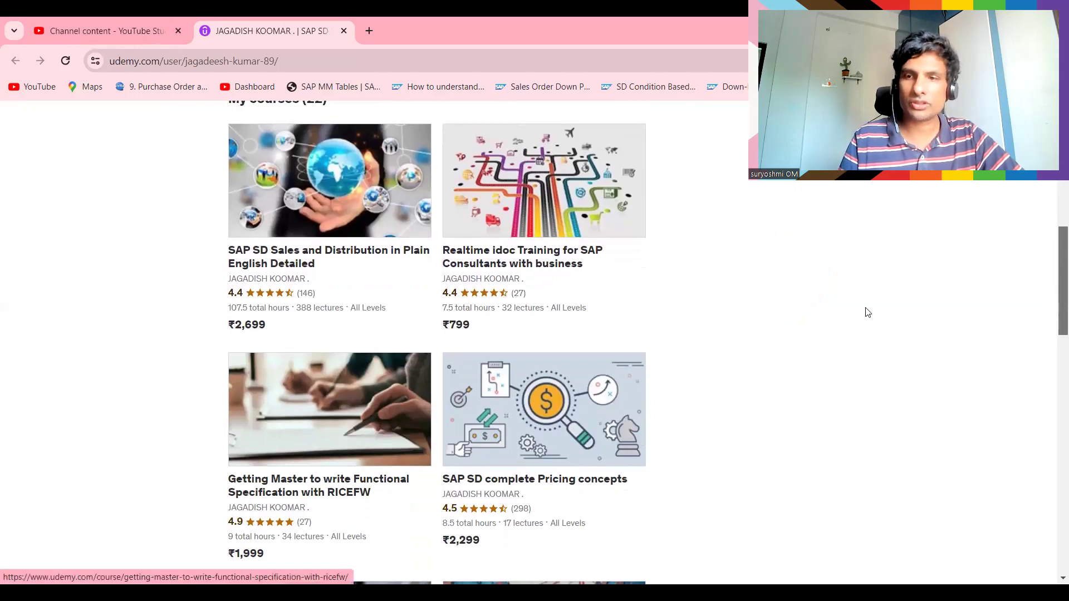
scroll("down", 3)
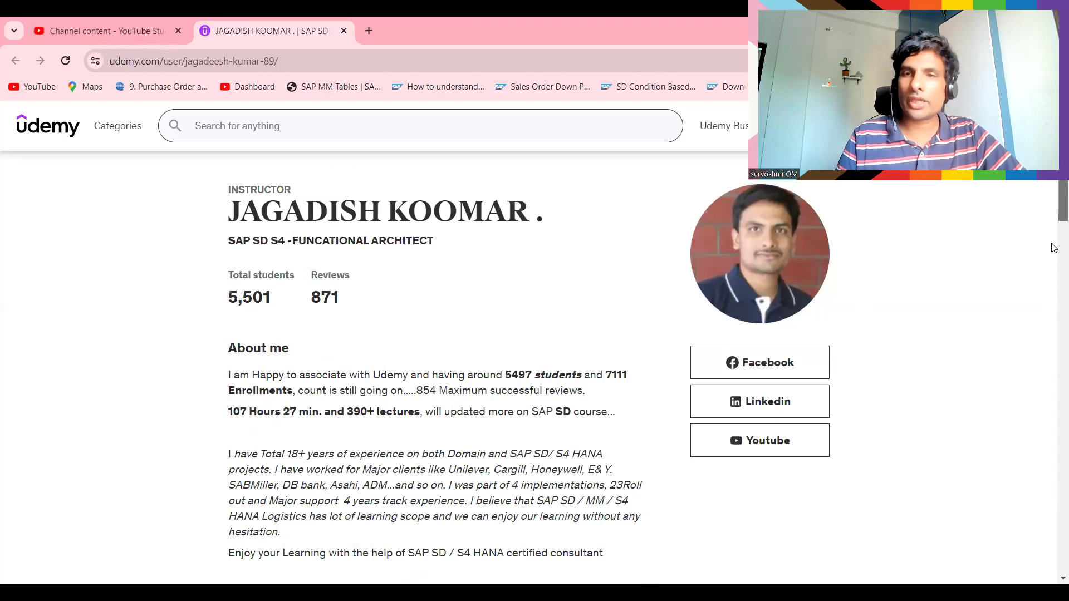
mouse_move(103, 31)
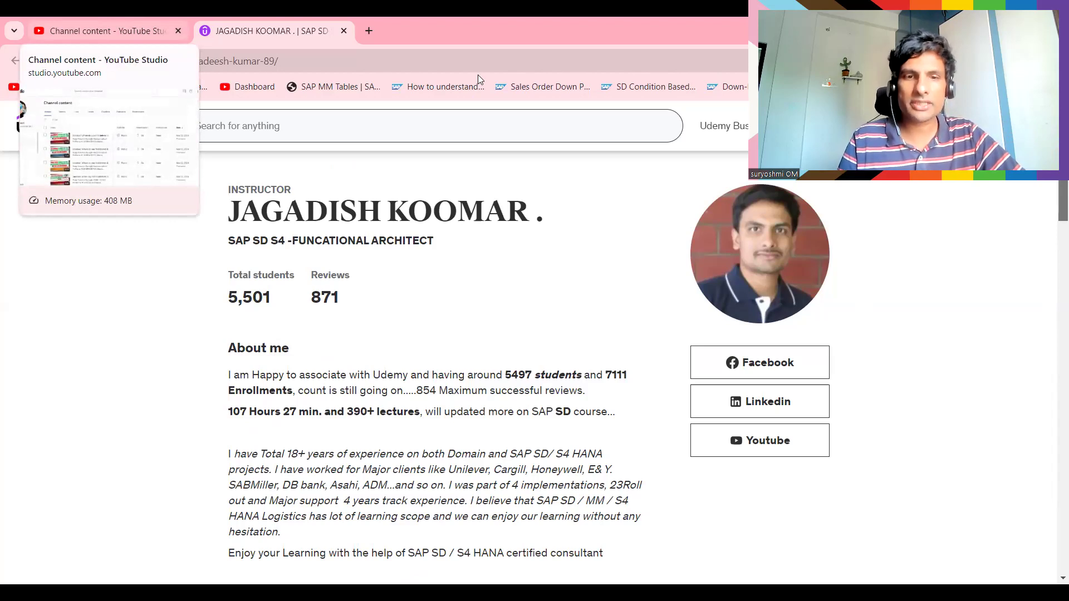
left_click(103, 31)
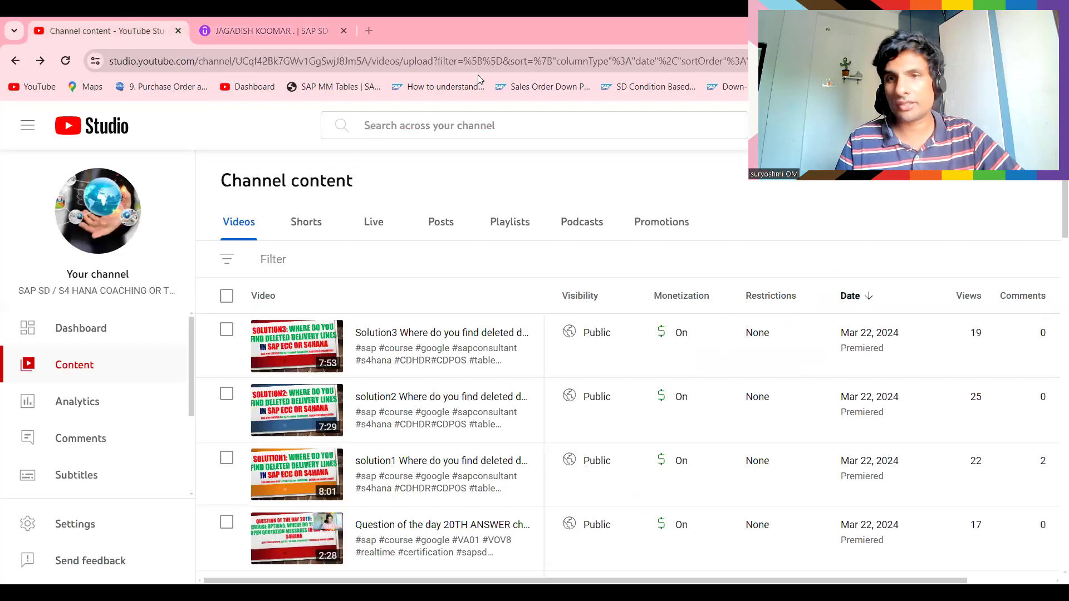